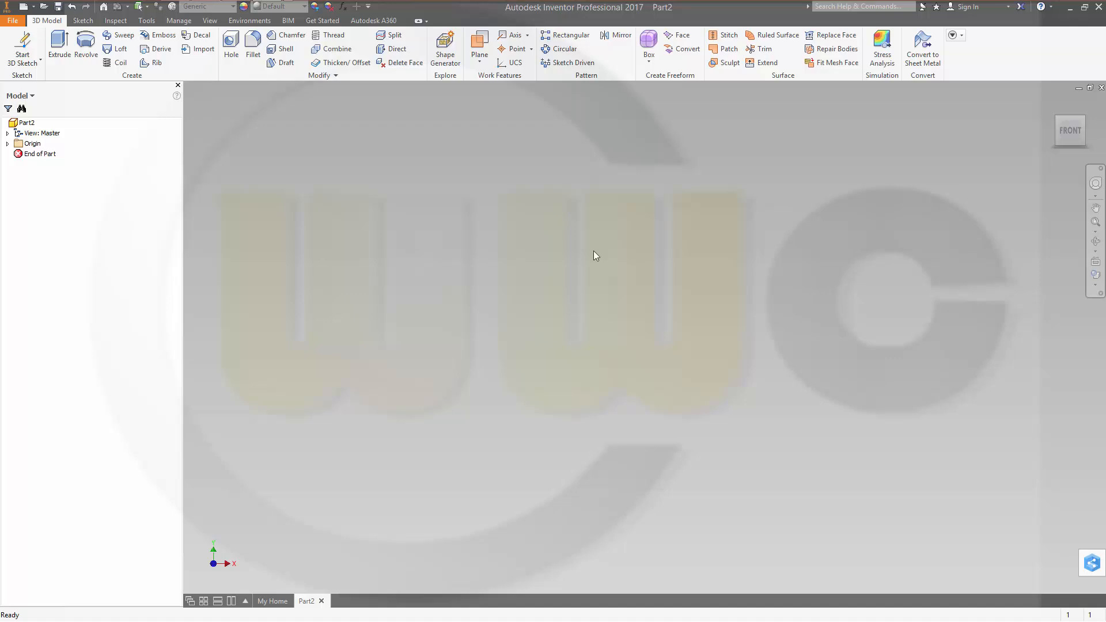
mouse_move(451, 244)
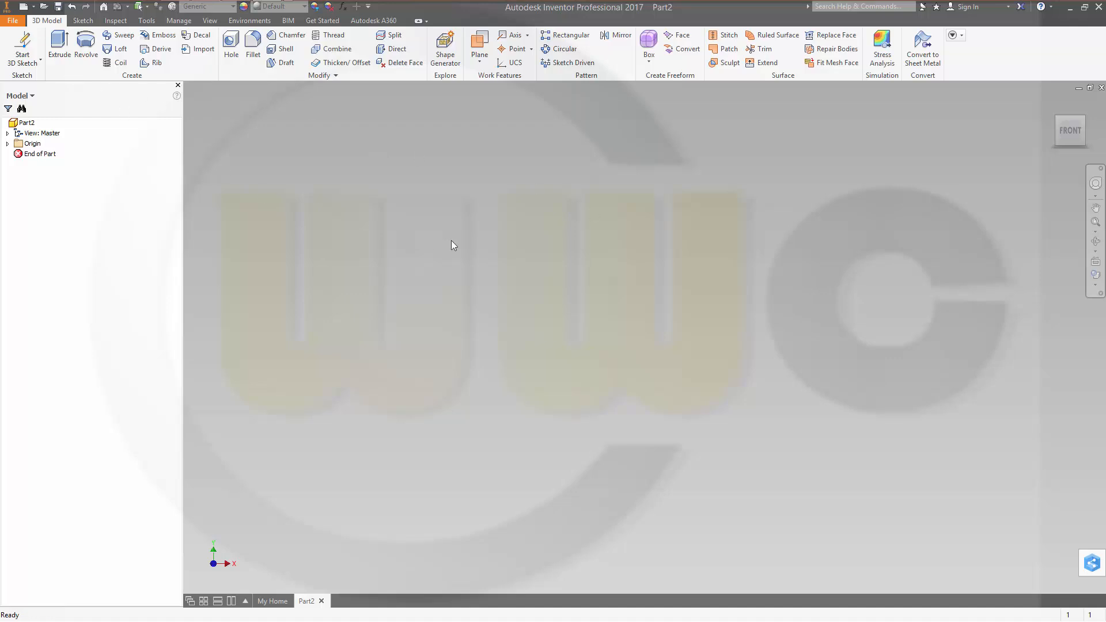
mouse_move(44, 64)
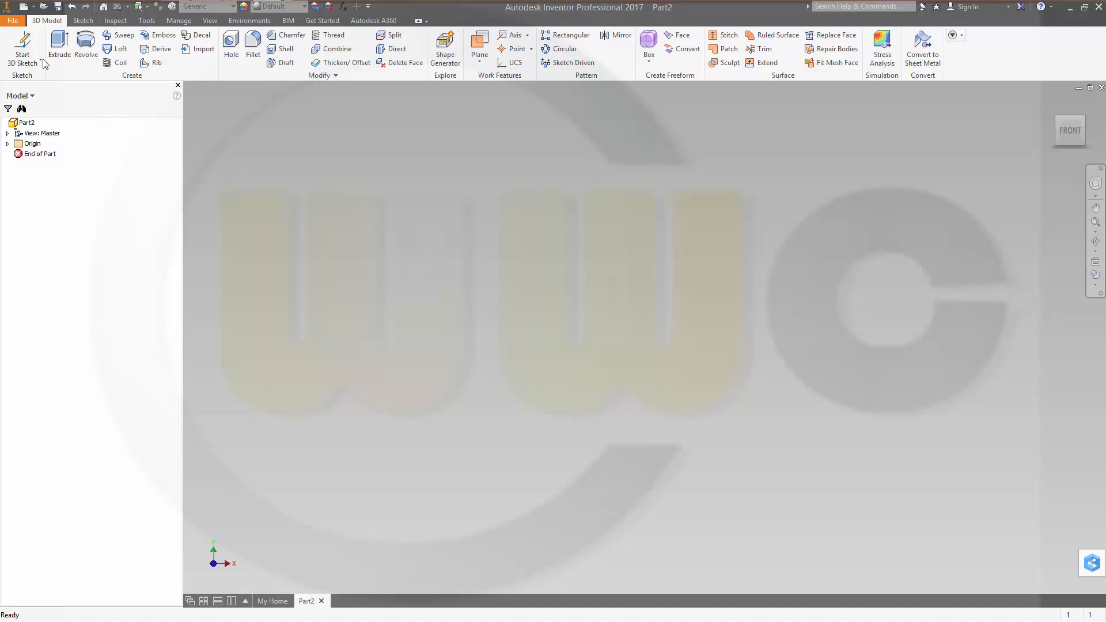
- Show the 2D/3D sketch choices from the Start Sketch dropdown
click(22, 46)
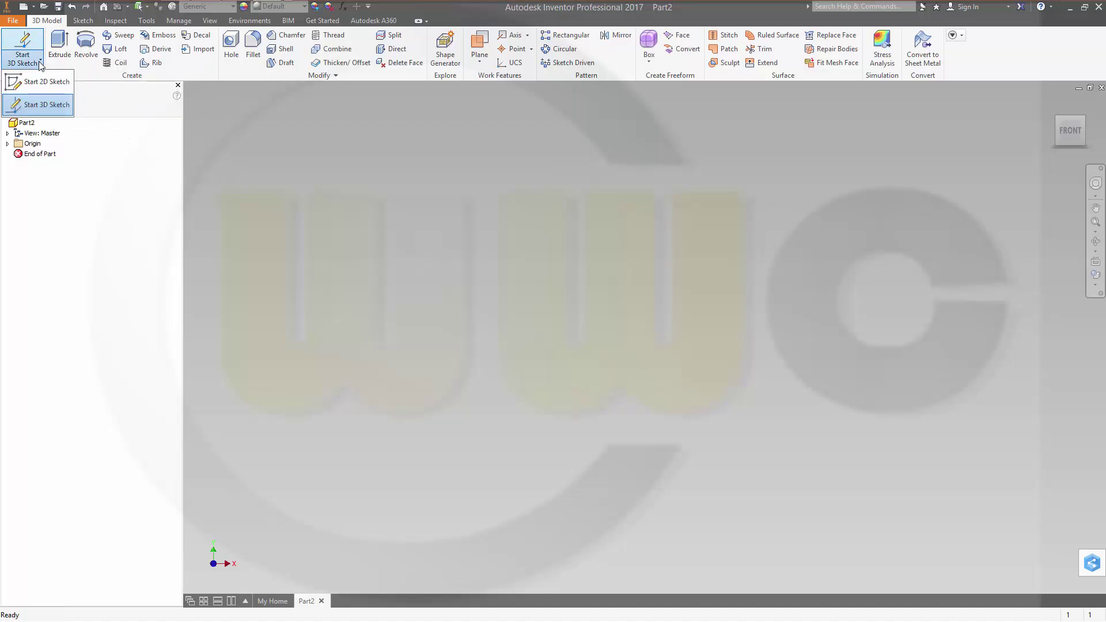
- Create a Pitch-and-Height helical curve: 100 mm diameter, 200 mm height, 400 mm pitch
click(47, 105)
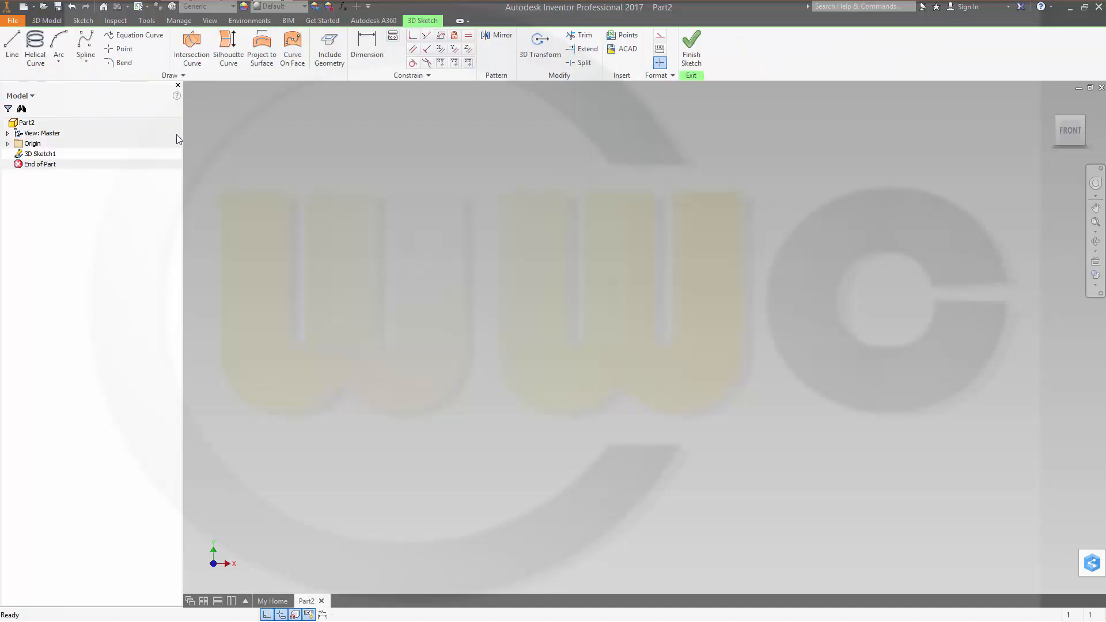
click(35, 54)
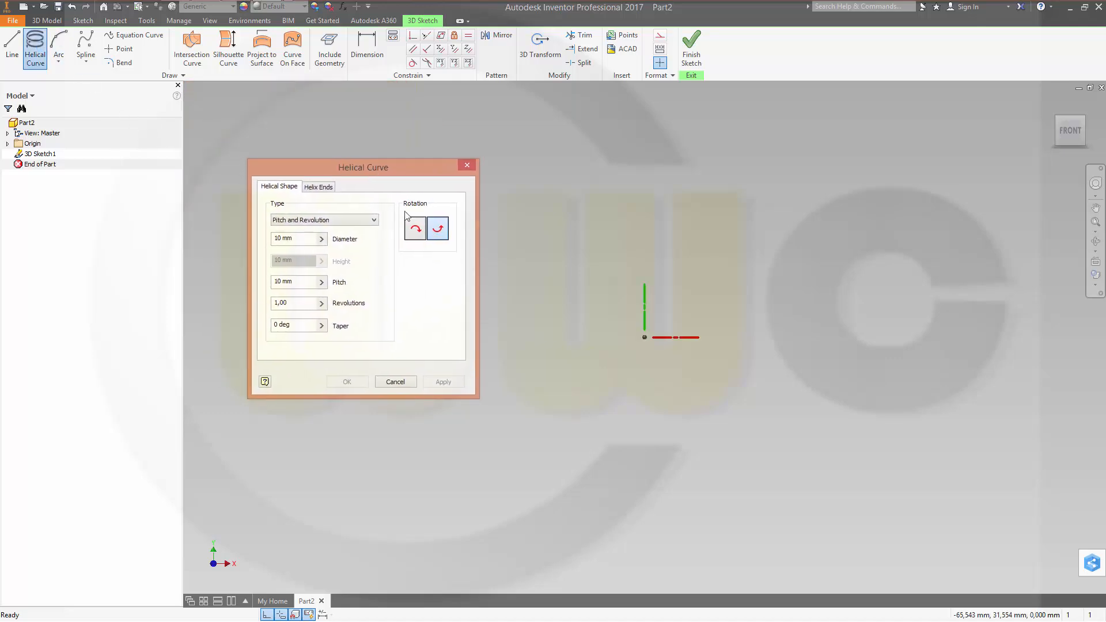
click(374, 218)
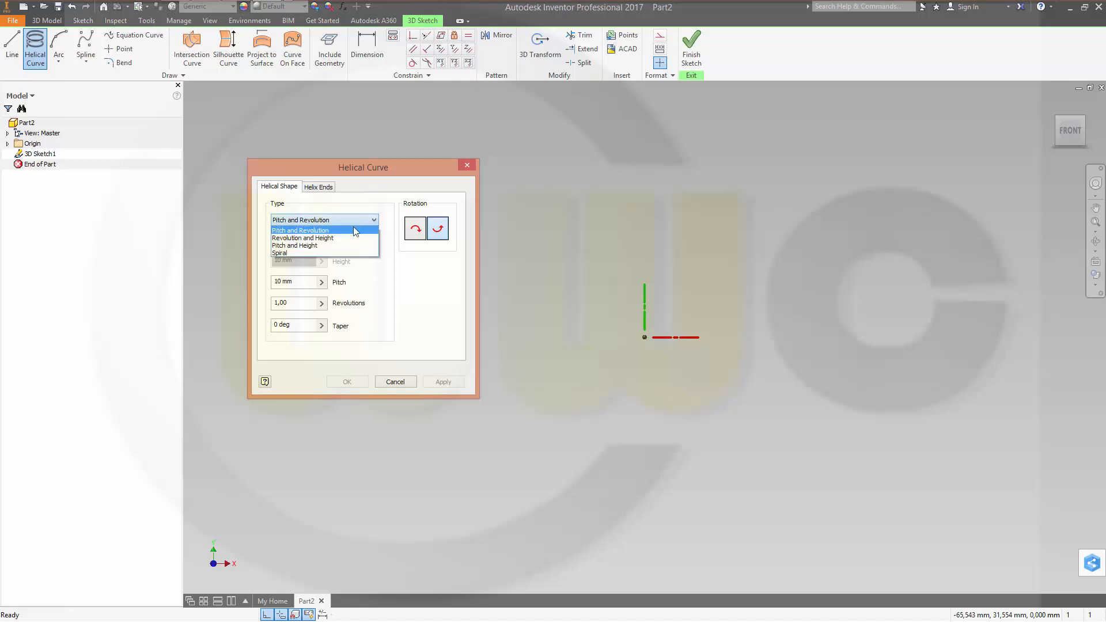
click(294, 245)
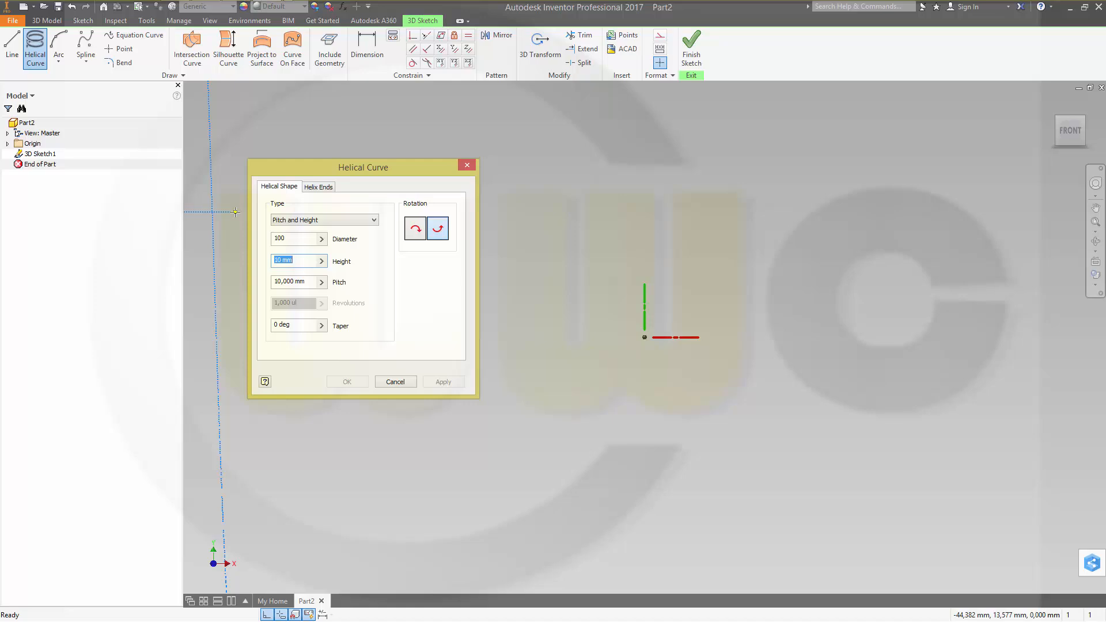
text(200)
click(298, 281)
text(400)
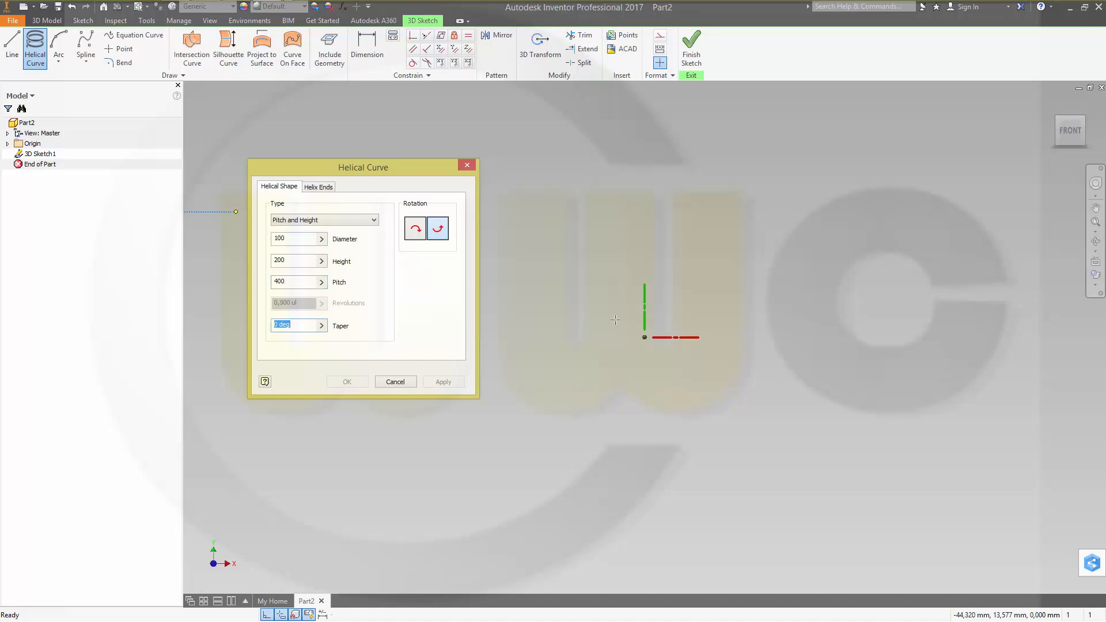
mouse_move(647, 338)
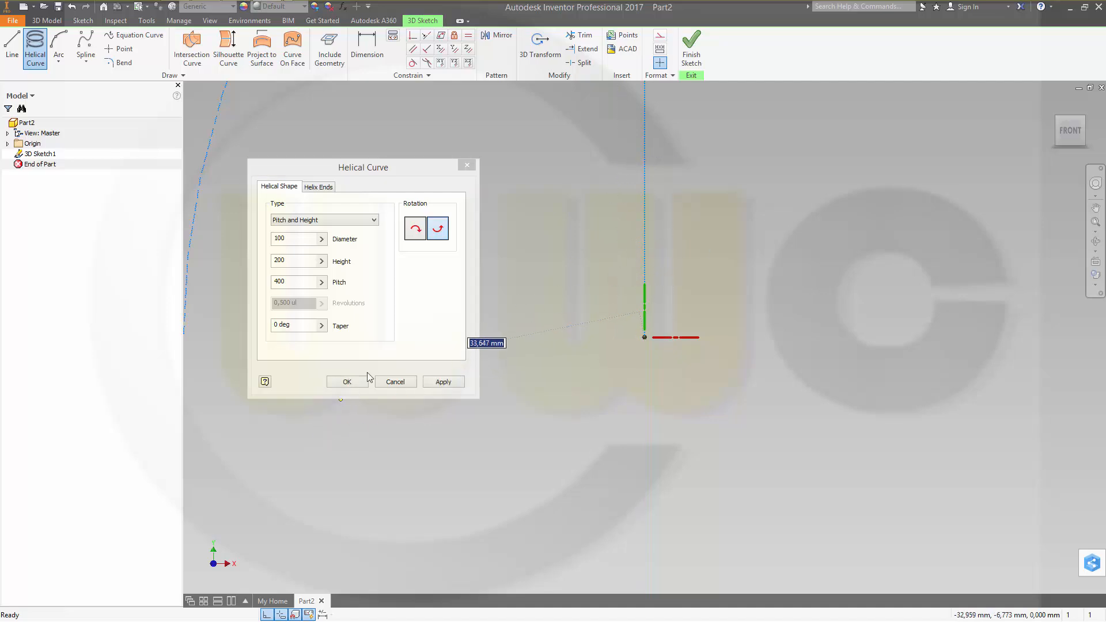
click(346, 381)
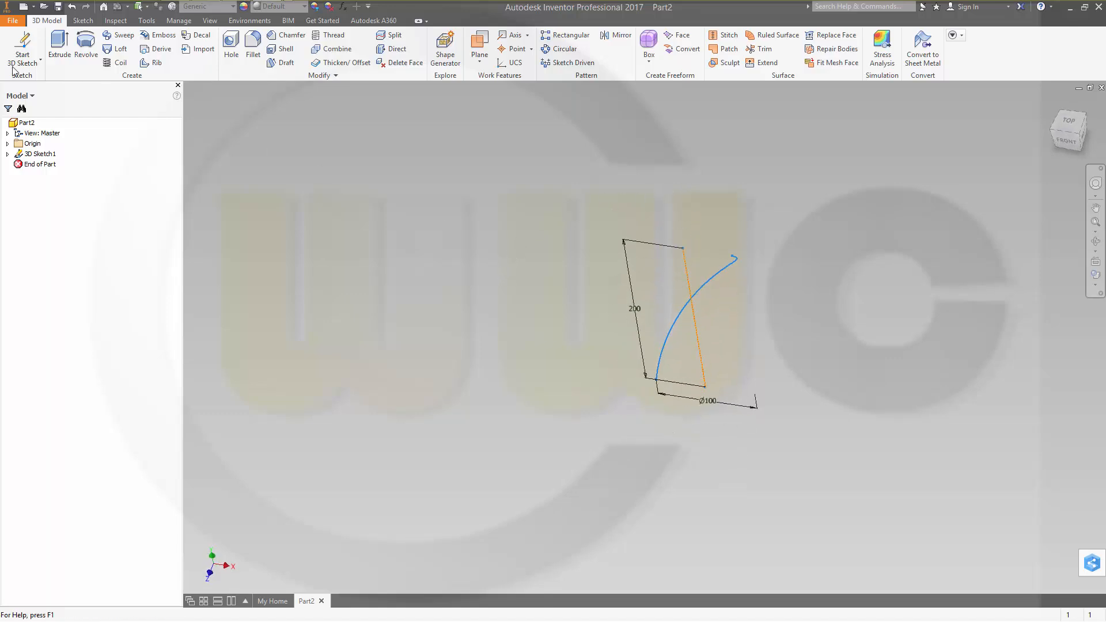
mouse_move(21, 62)
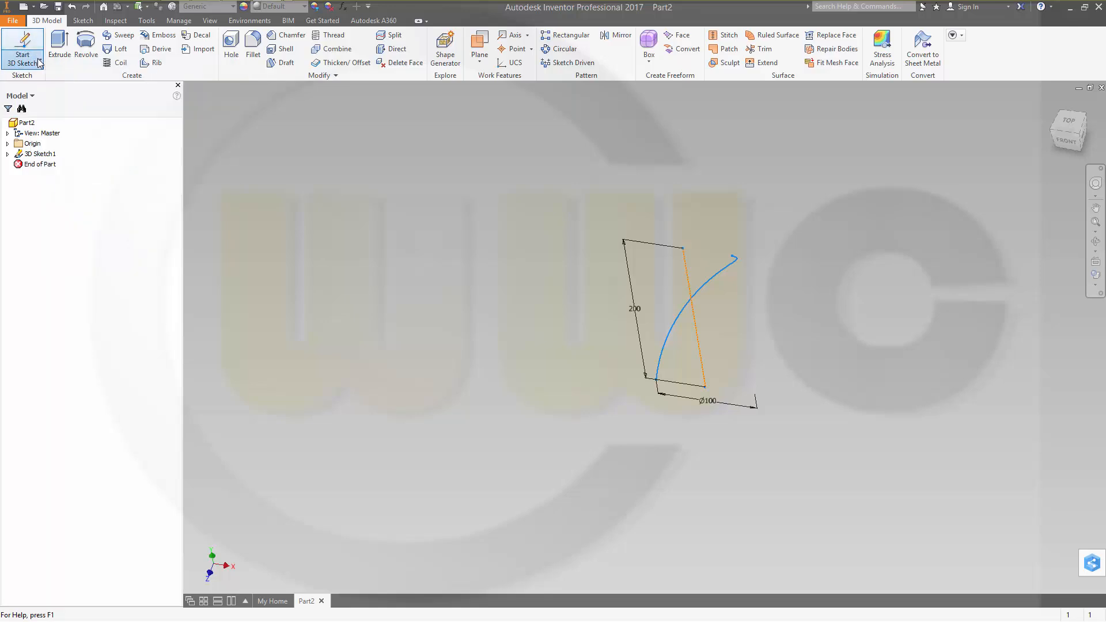
- In a new 2D sketch, draw two touching 50 mm circles spanning the helix diameter
click(22, 42)
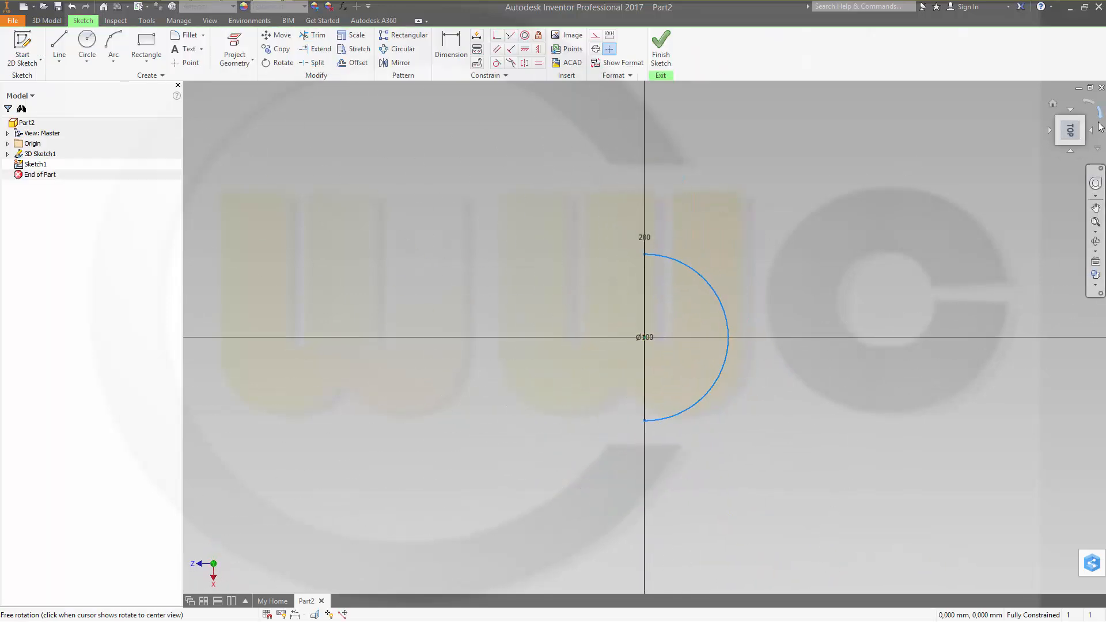
click(1069, 130)
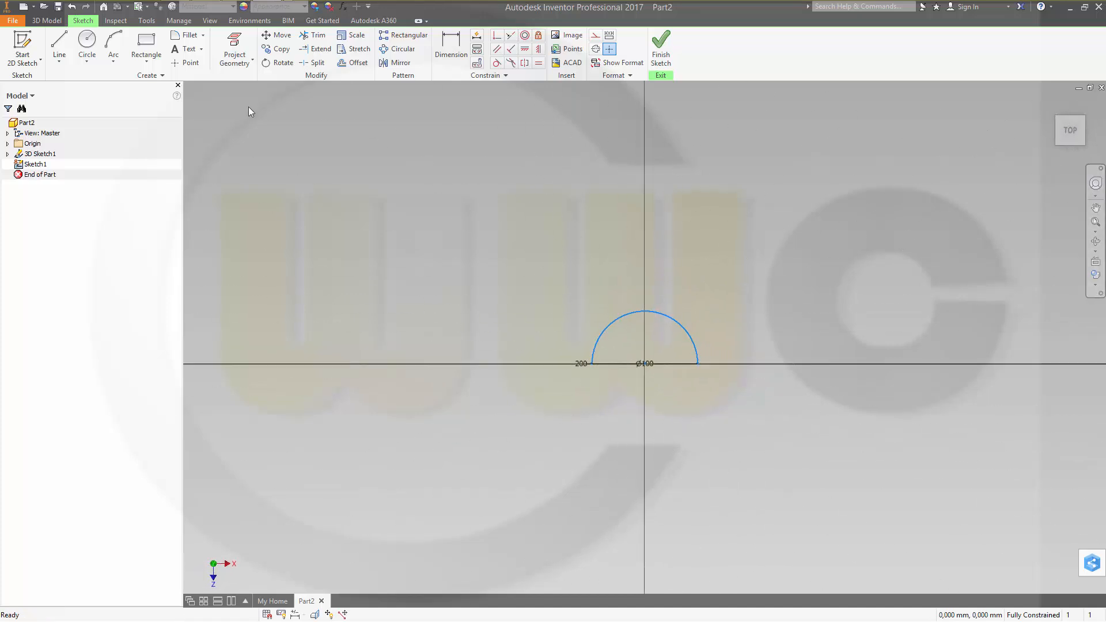
click(87, 49)
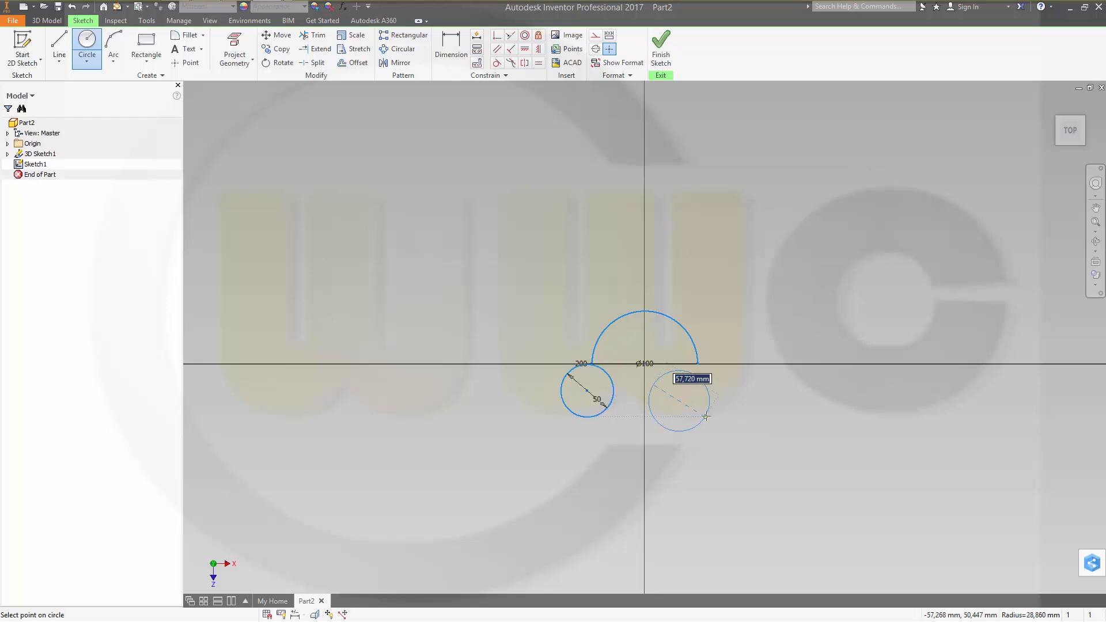
click(705, 416)
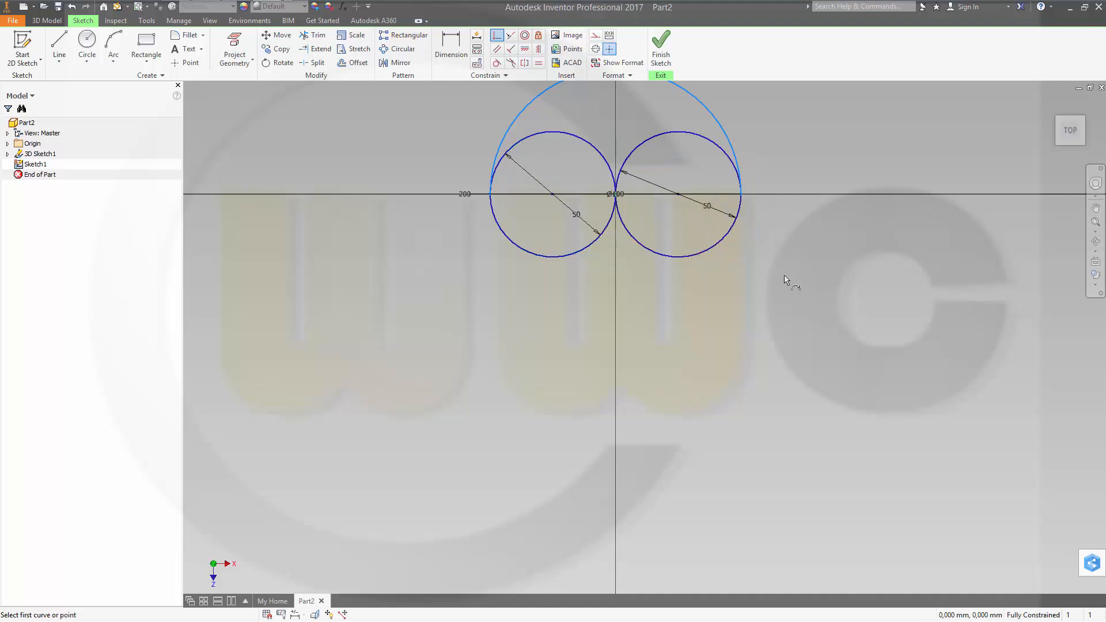
- Trim away half of each circle, leaving an S-shaped curve of opposing half-circles
click(58, 44)
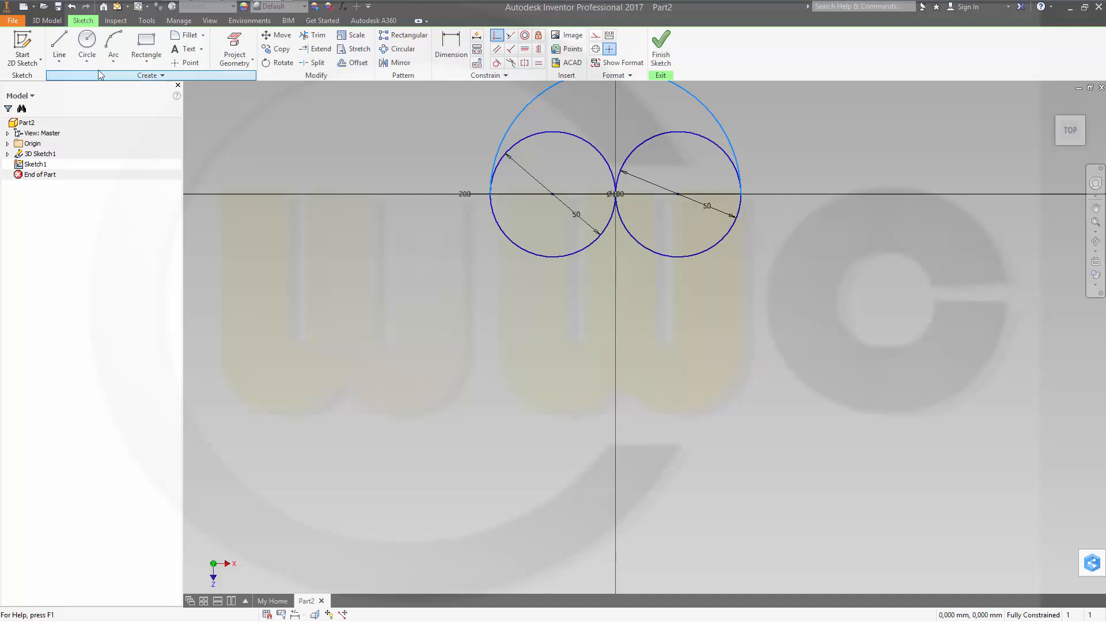
click(59, 44)
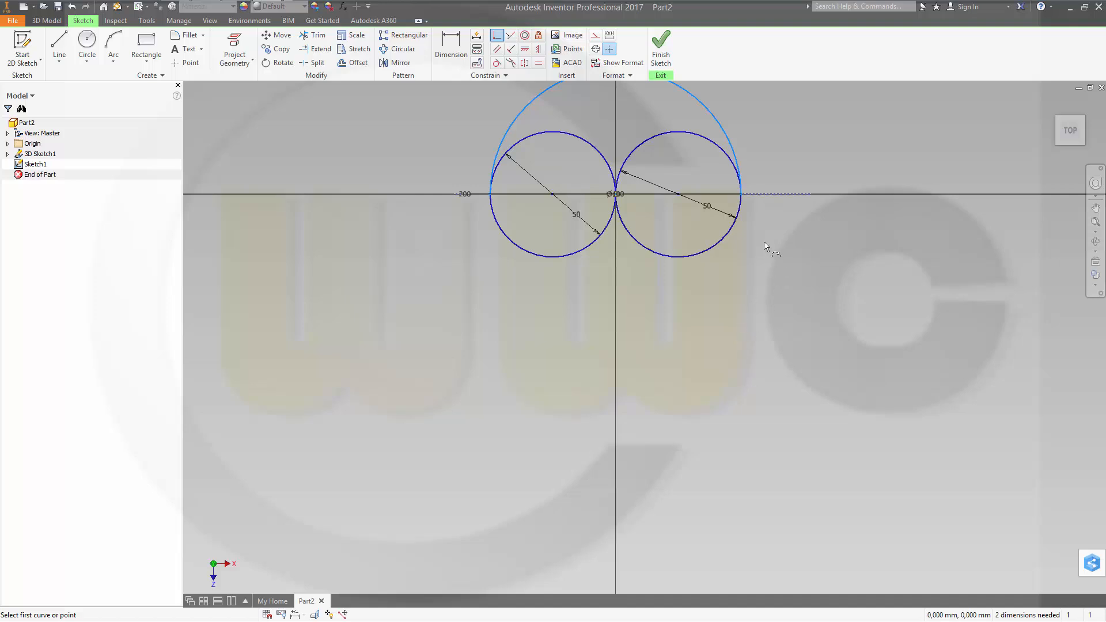
click(145, 40)
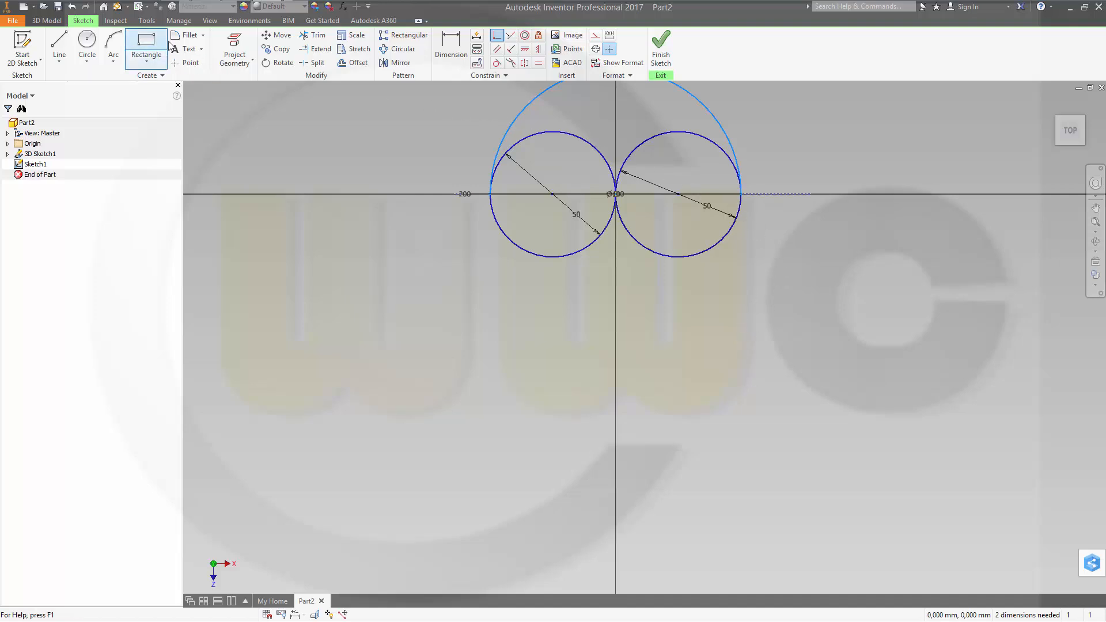
click(318, 35)
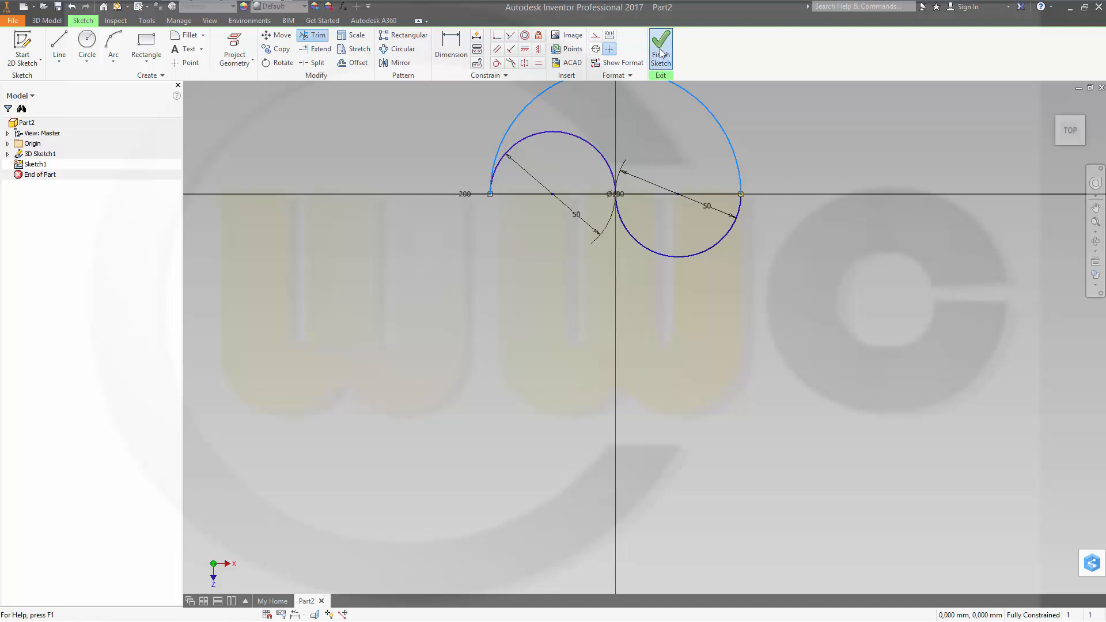
- Sweep the S-shaped profile along the helix path into a twisted surface body
click(660, 50)
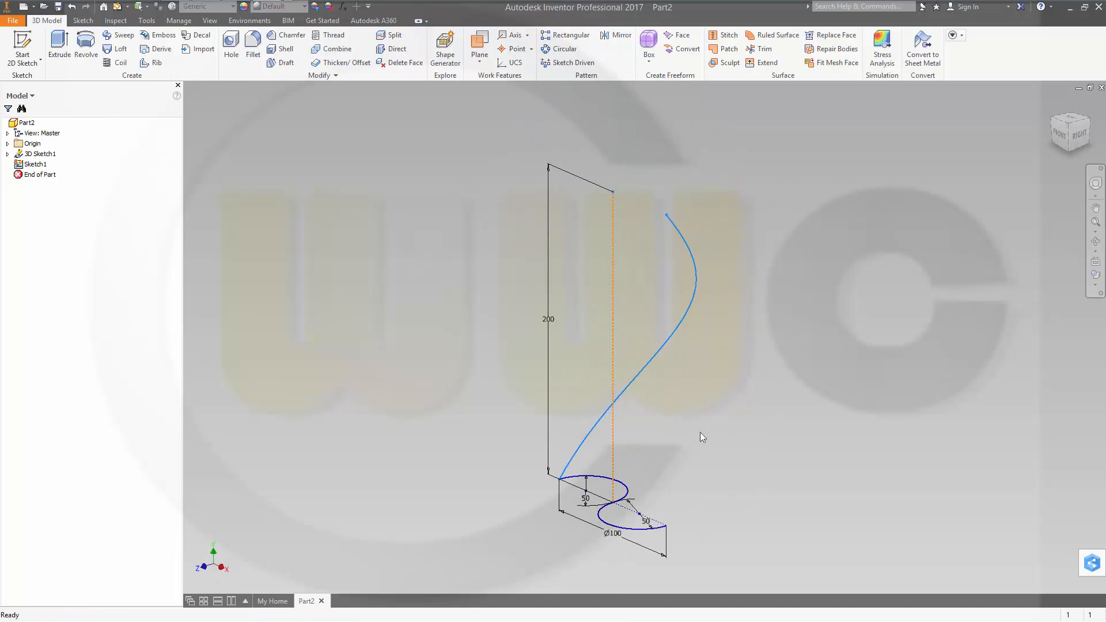
mouse_move(721, 430)
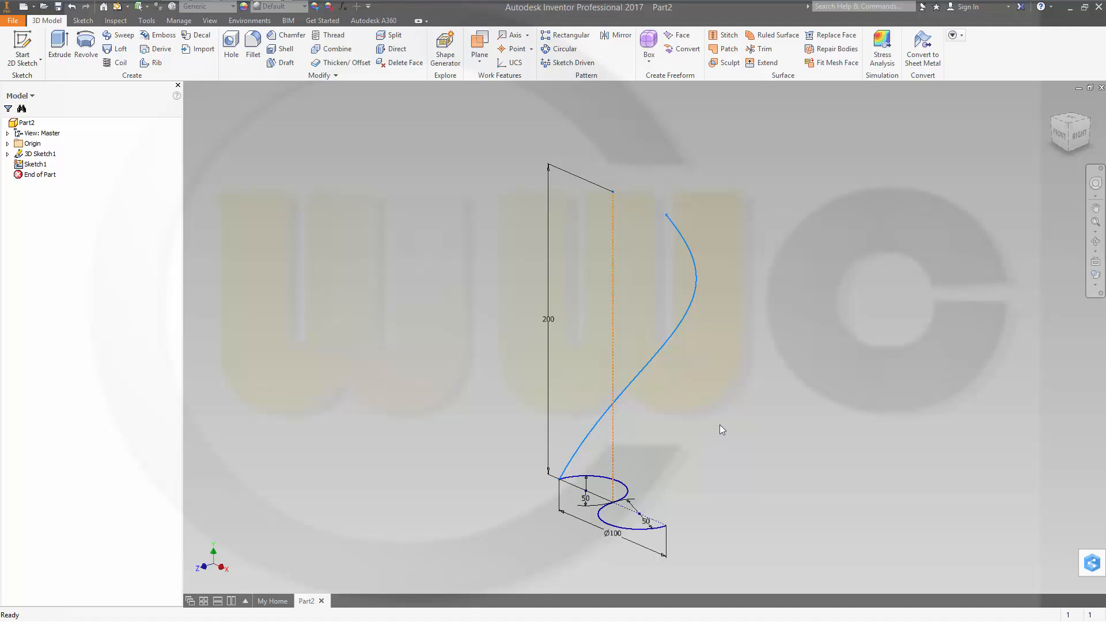
mouse_move(313, 174)
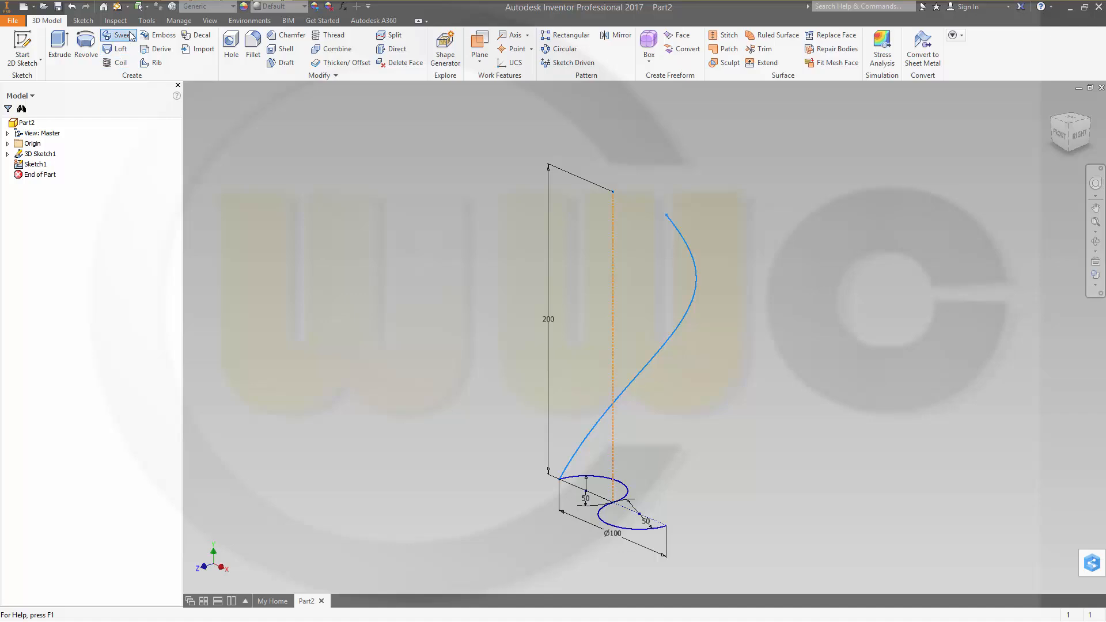
click(123, 35)
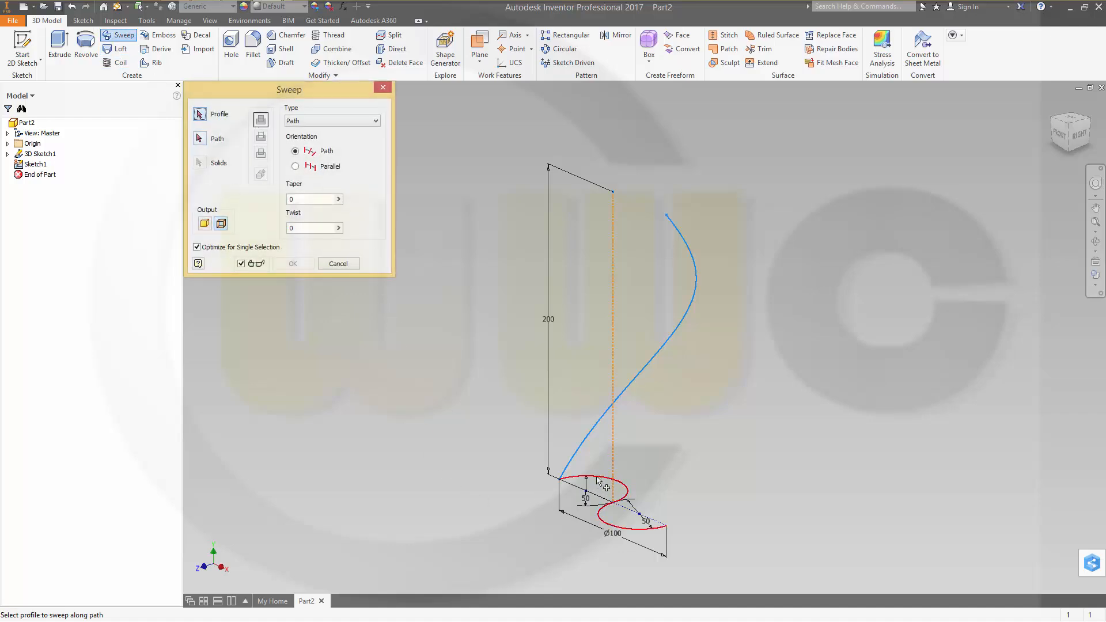
click(217, 138)
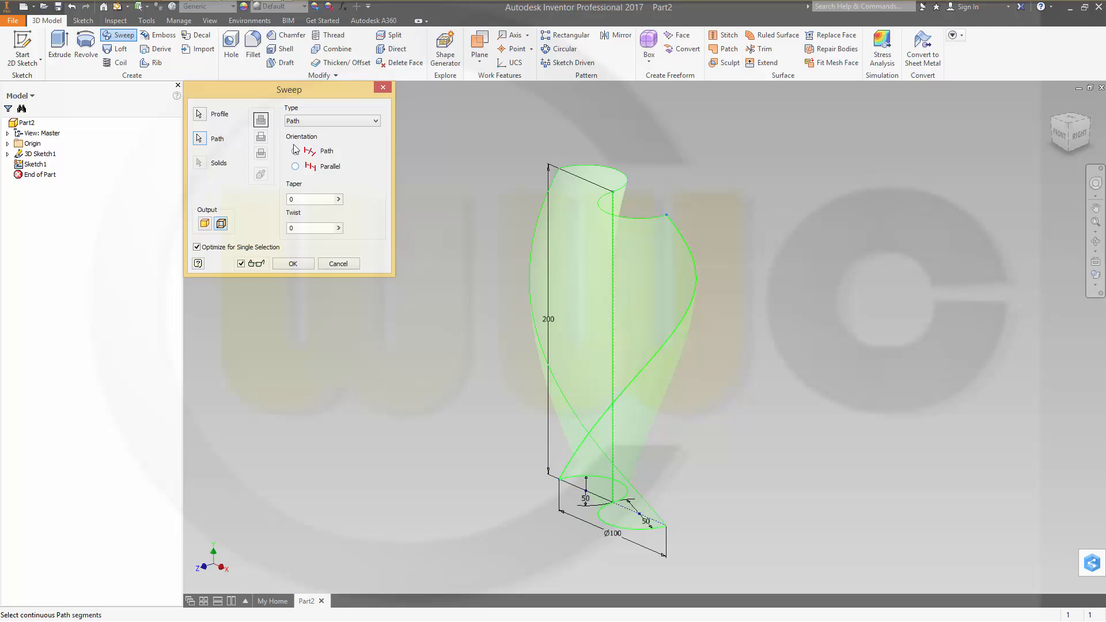
click(295, 150)
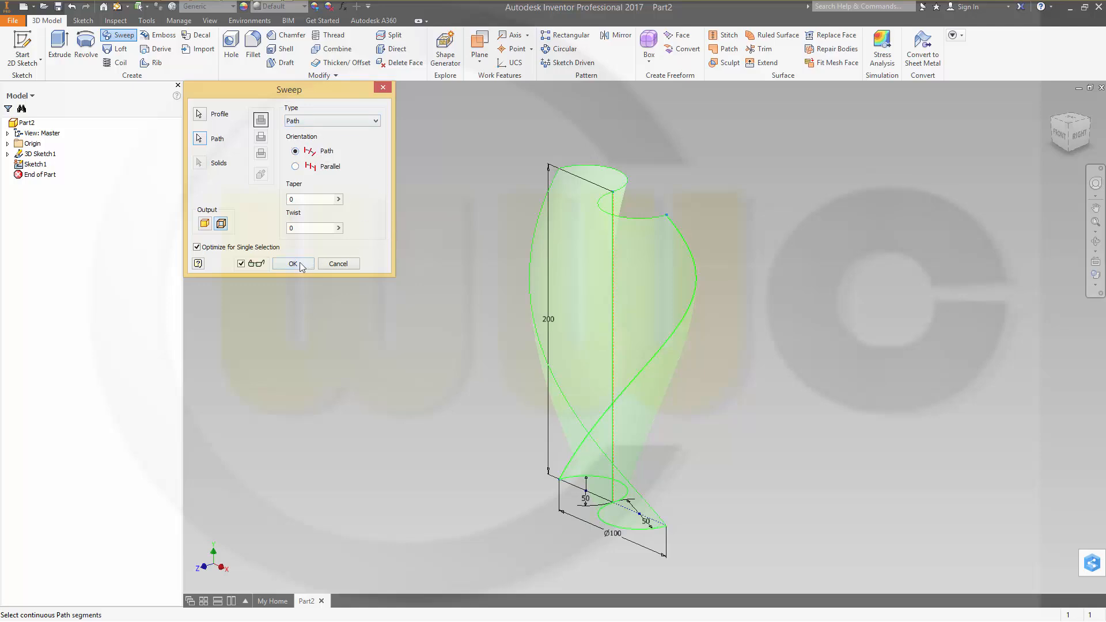
click(292, 262)
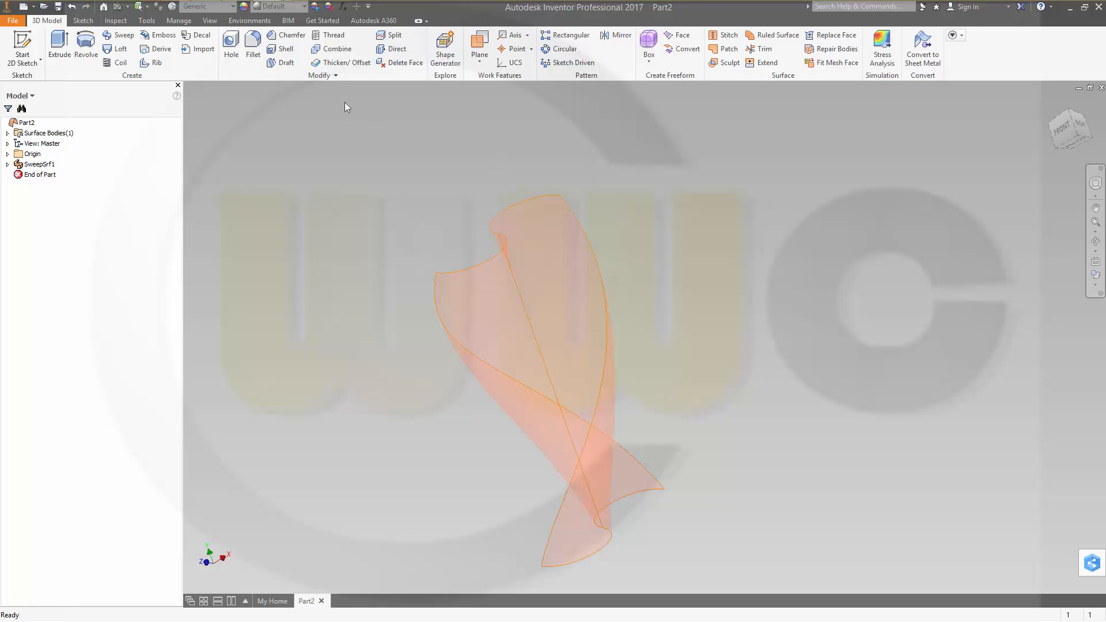
mouse_move(230, 129)
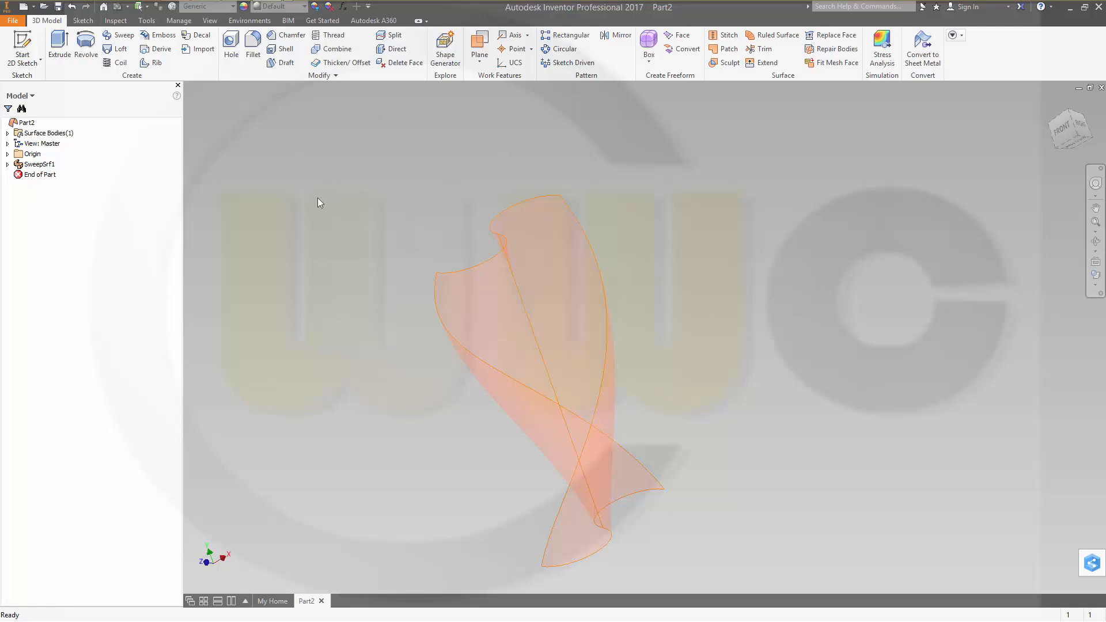
mouse_move(344, 62)
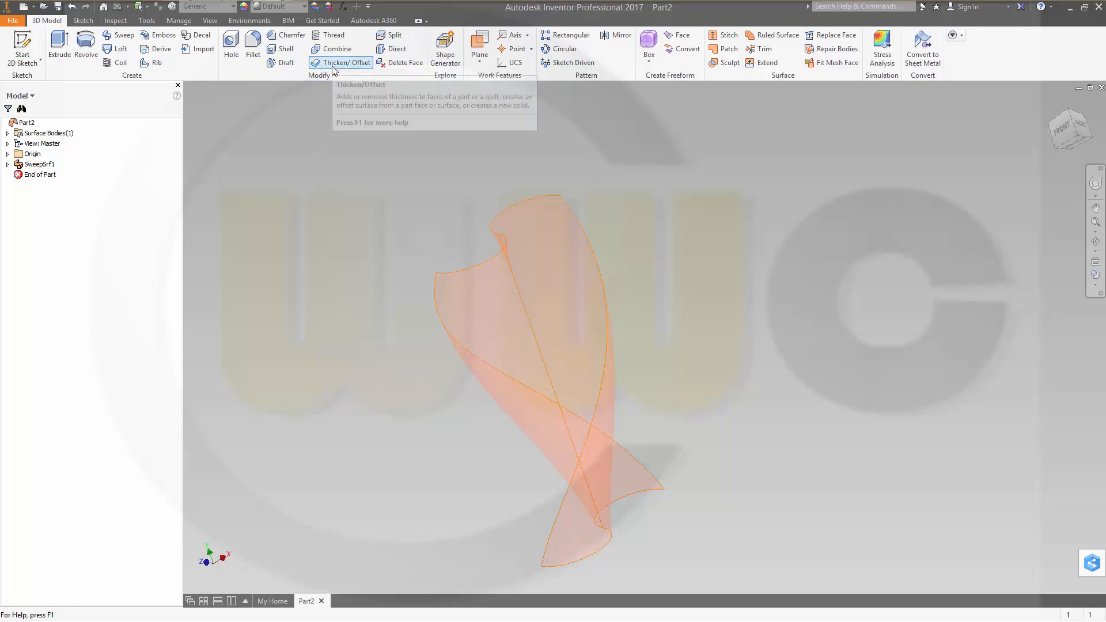
- Thicken the swept surface (Quilt selection) by 0.5 mm into a solid blade
click(346, 62)
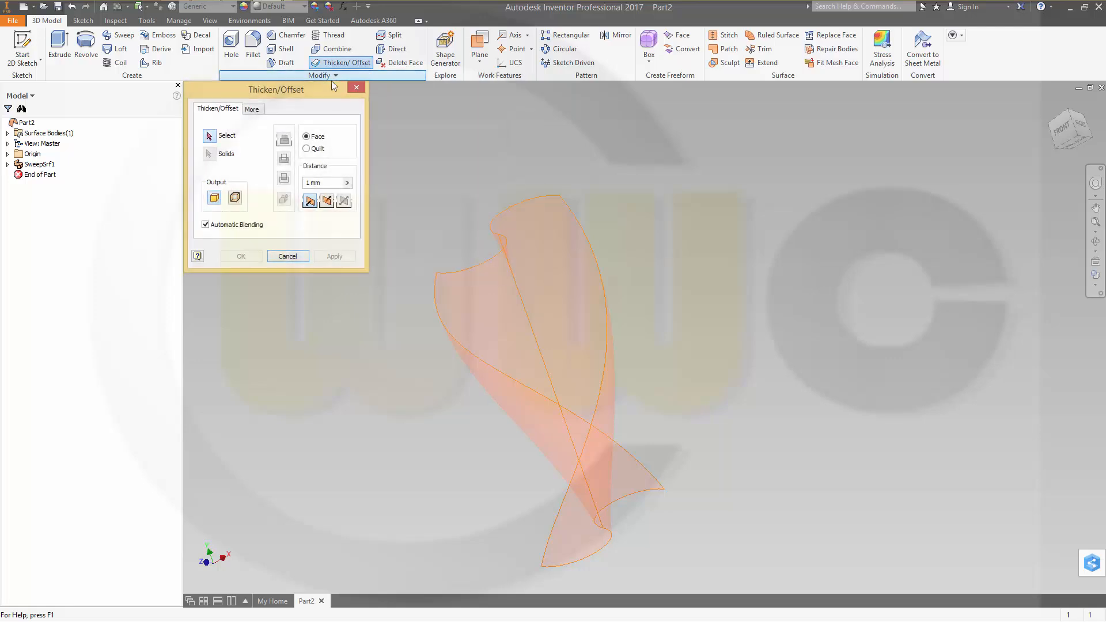
click(473, 284)
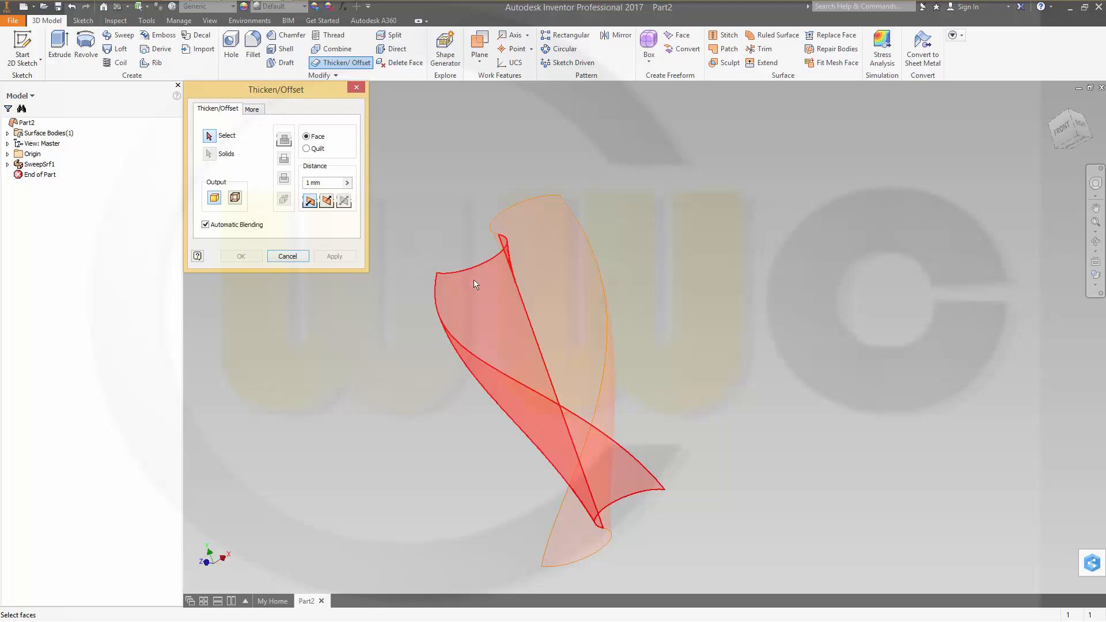
click(307, 149)
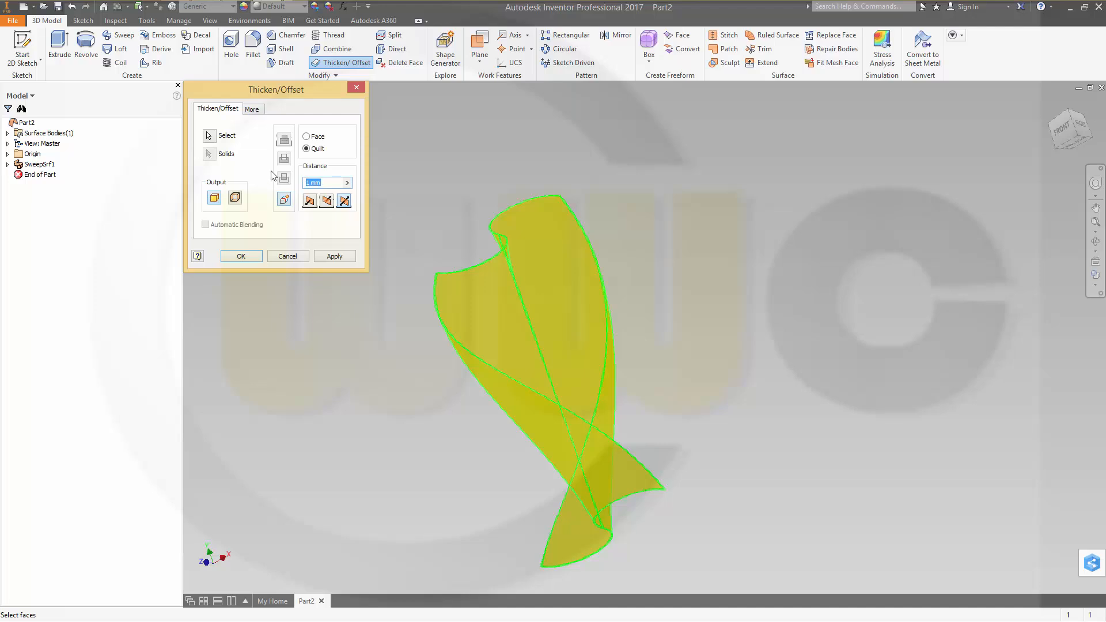
text(0.5)
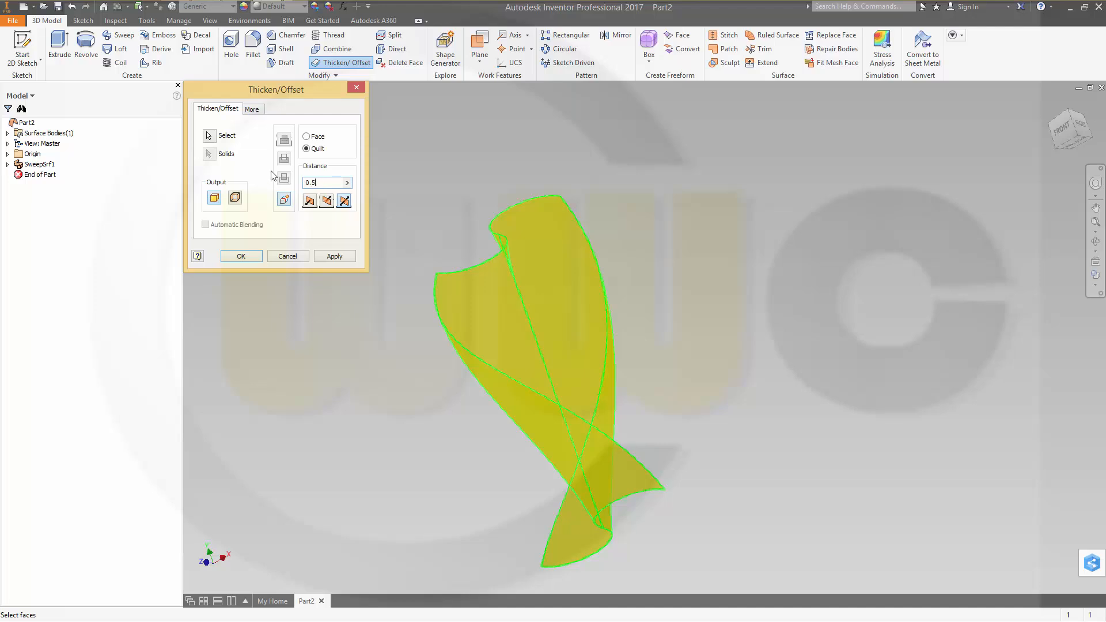
click(287, 256)
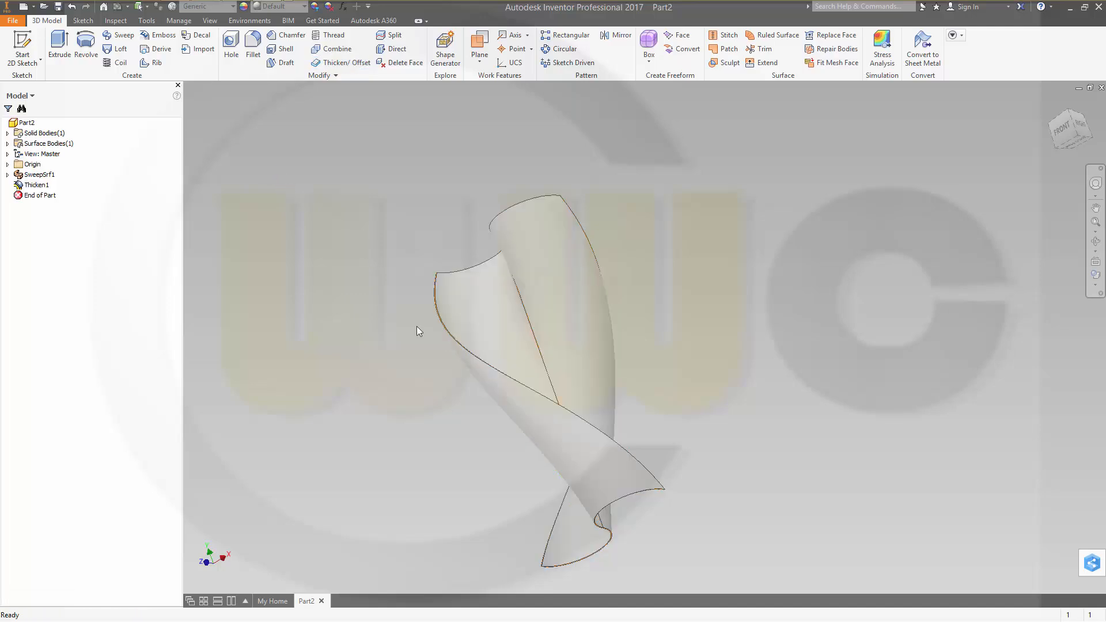
- Hide the SweepSrf1 surface feature so only the solid blade remains visible
click(39, 174)
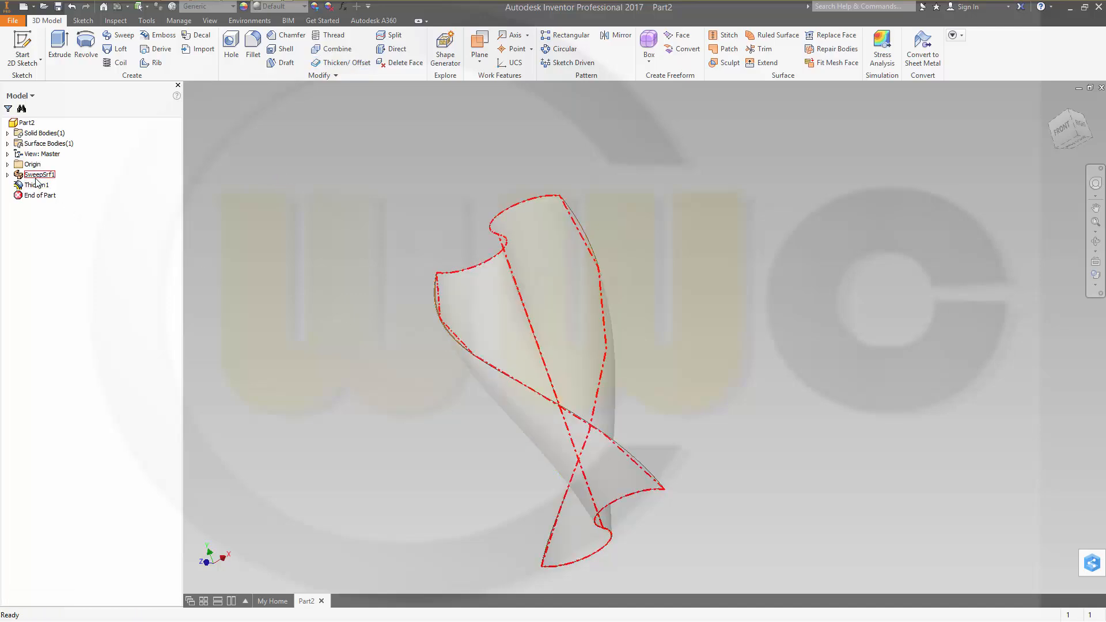
right_click(39, 174)
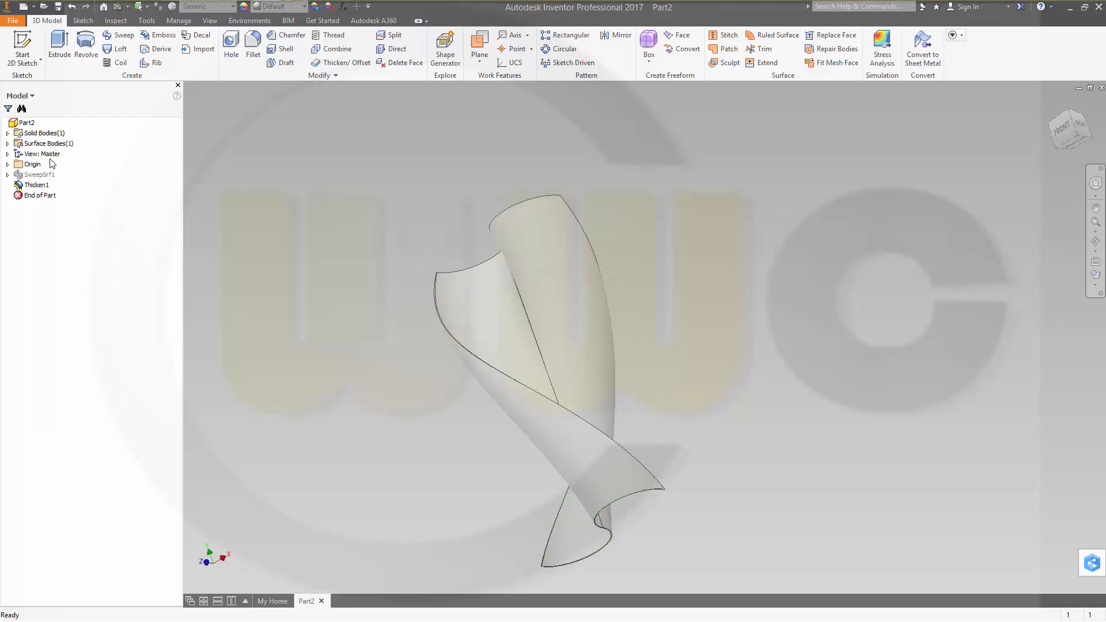
click(40, 194)
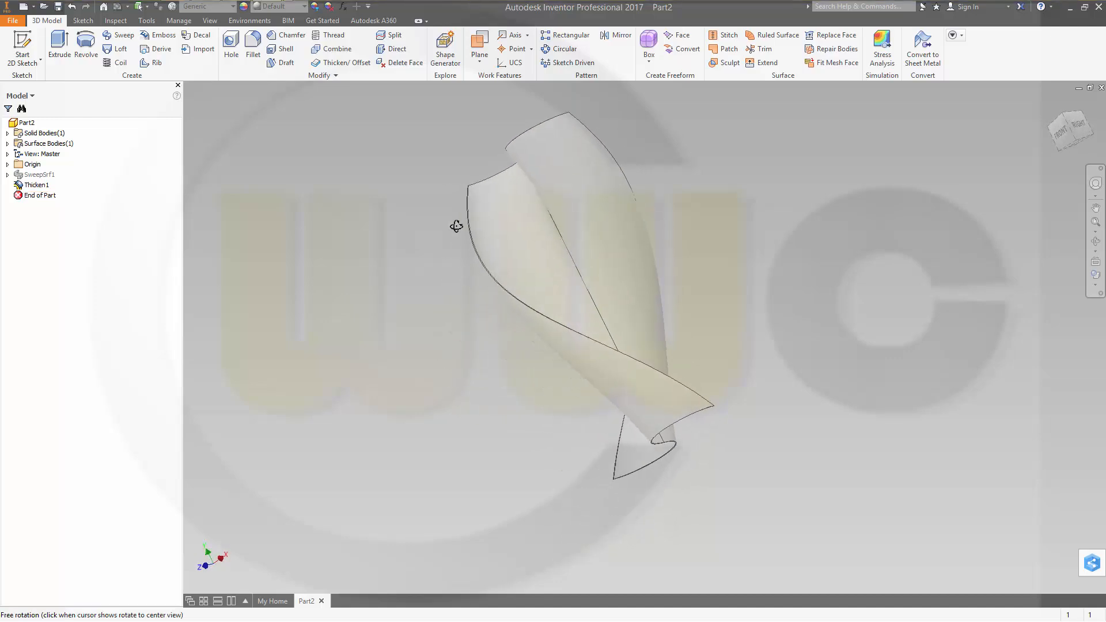
drag(456, 226, 389, 231)
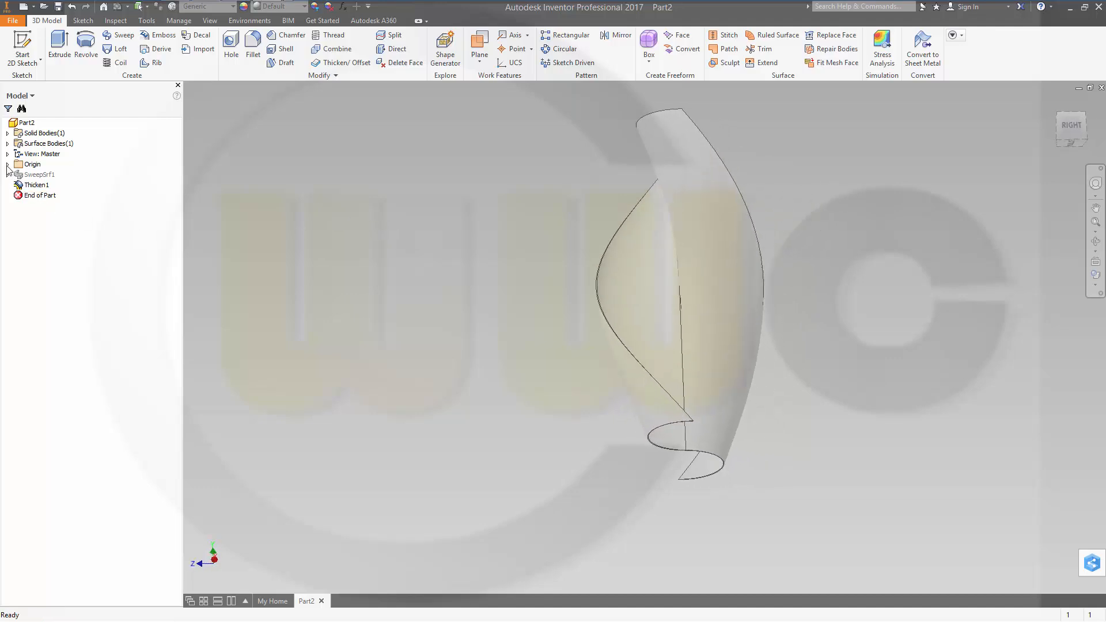
click(679, 321)
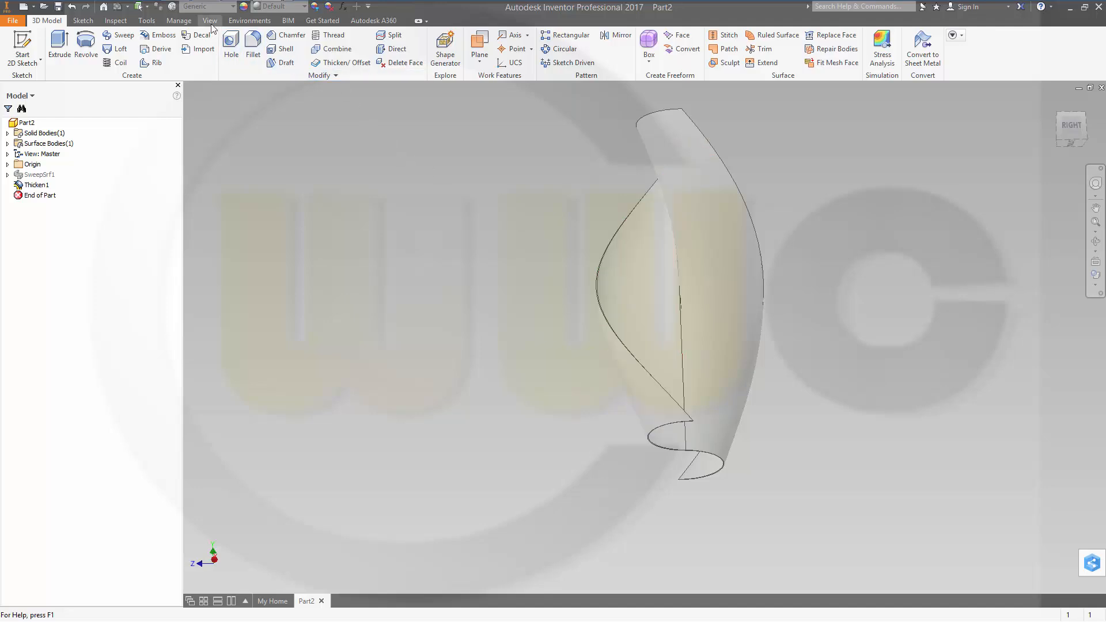
- View the blade from below and show the Visual Style choices
click(210, 20)
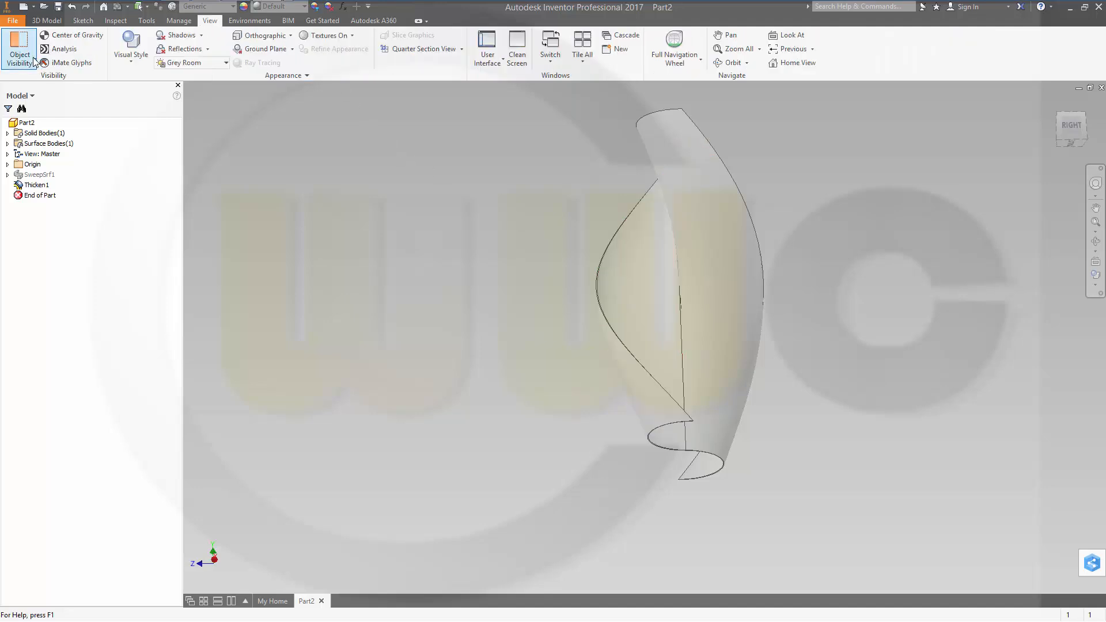
click(20, 50)
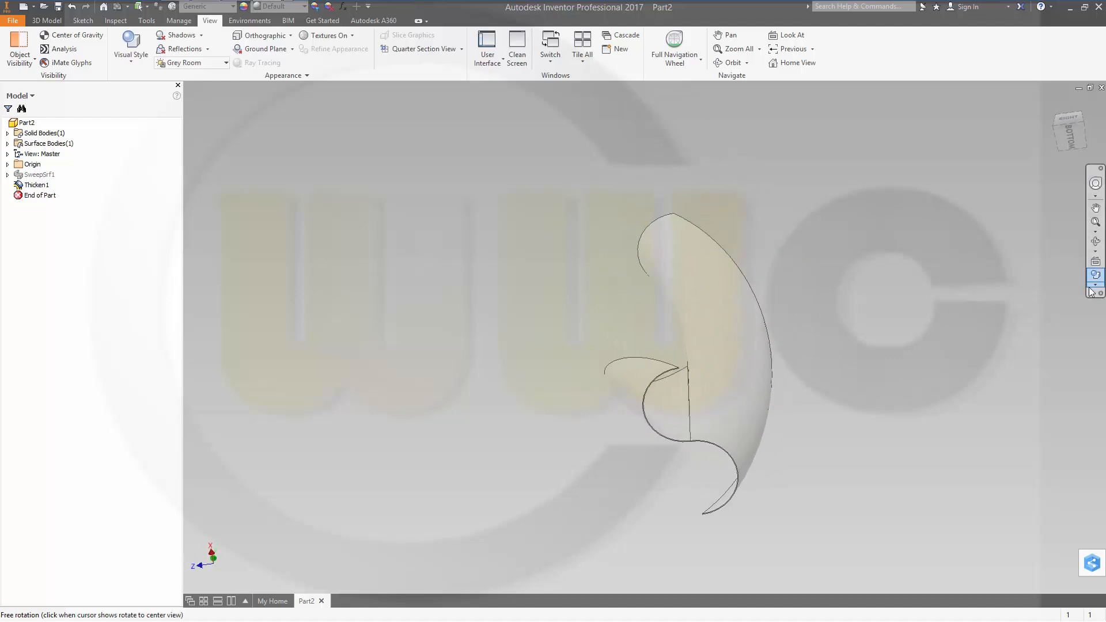
click(1095, 275)
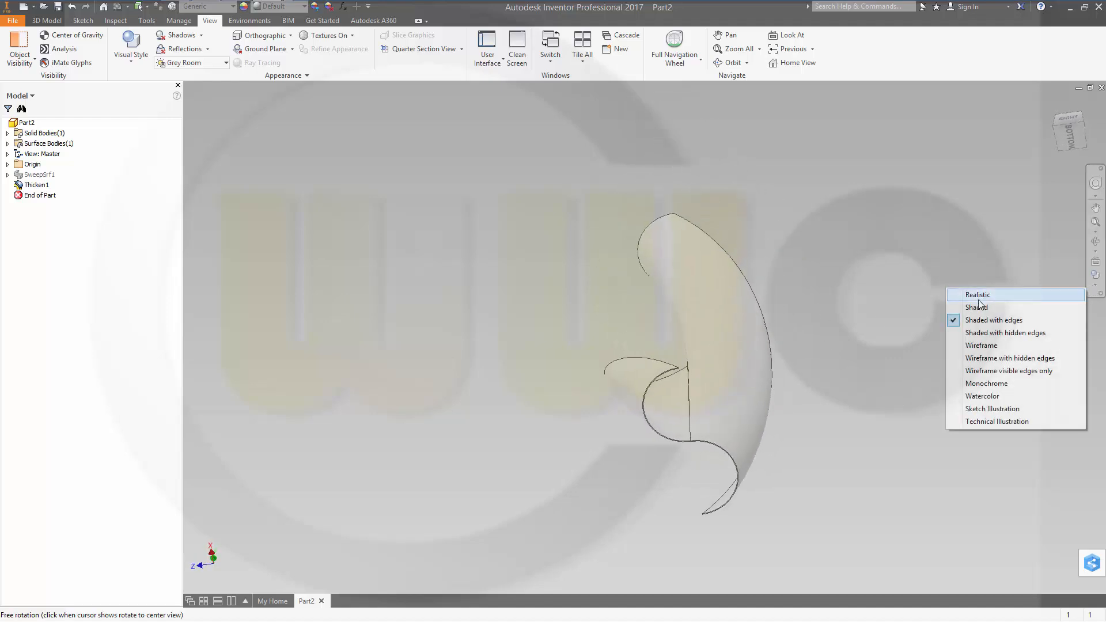